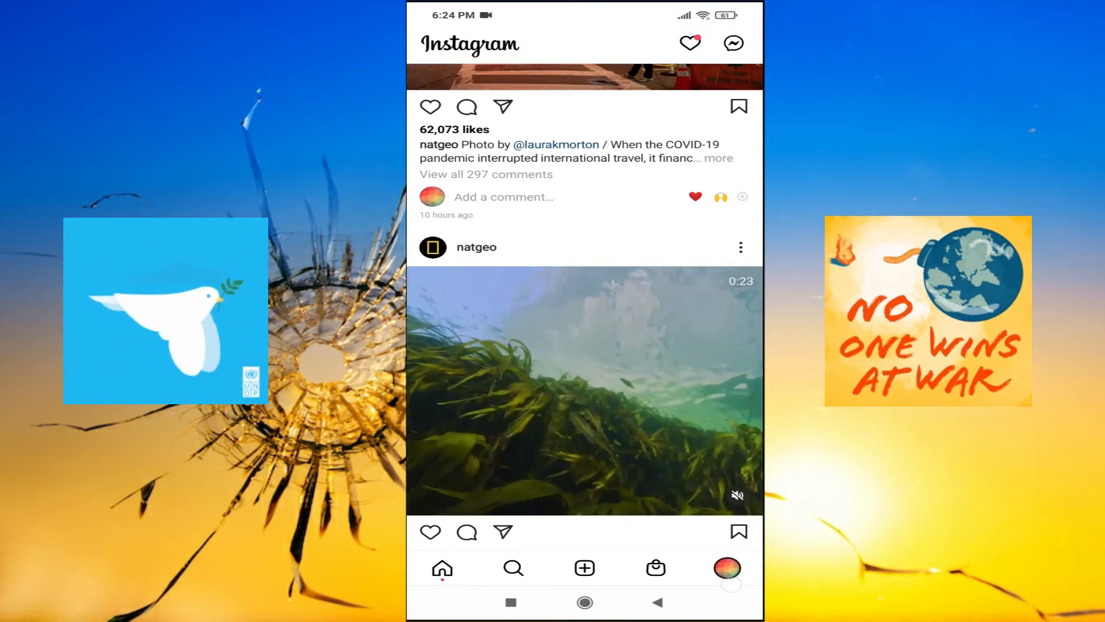
Go to the uday.404 profile and show its options menu (Settings, Archive, Saved)
left_click(726, 568)
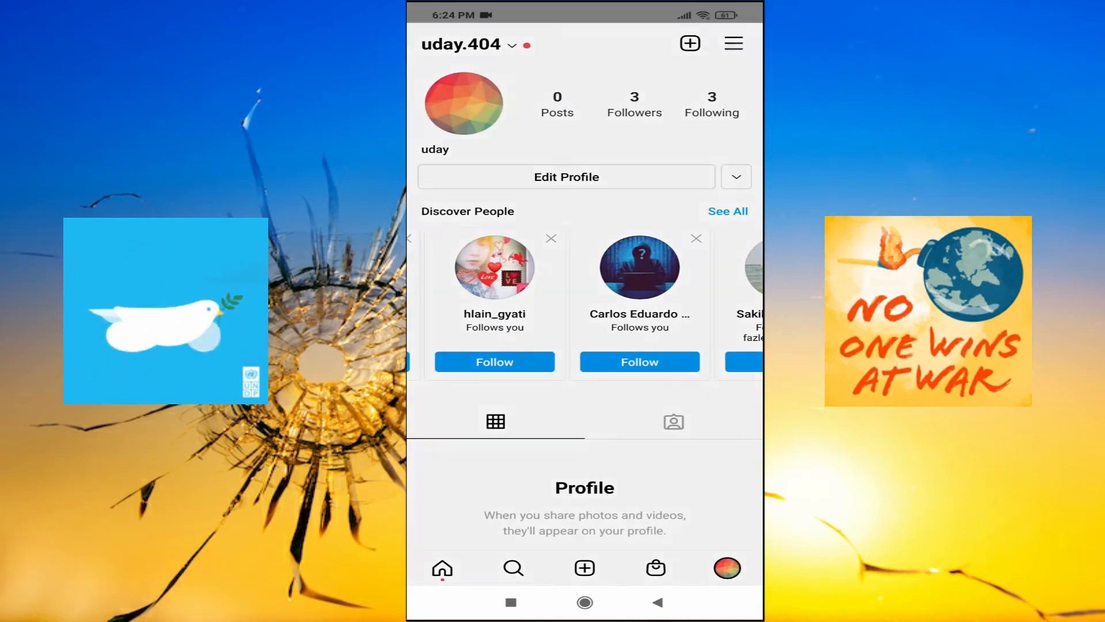
left_click(733, 42)
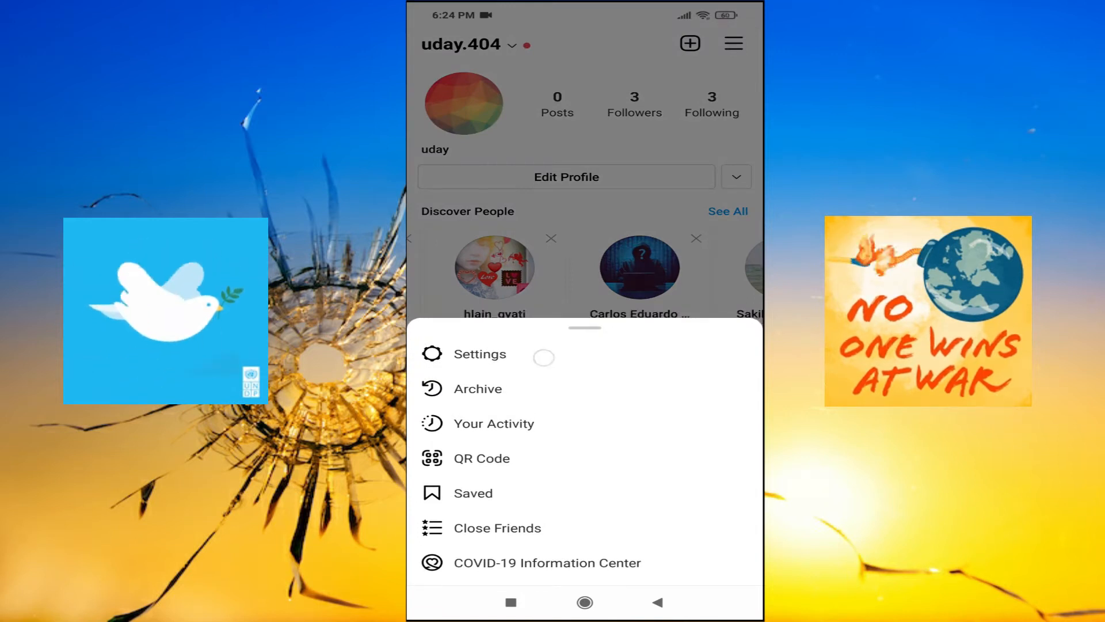
From Settings, reach Logins and list the two accounts signed in on this device
left_click(479, 353)
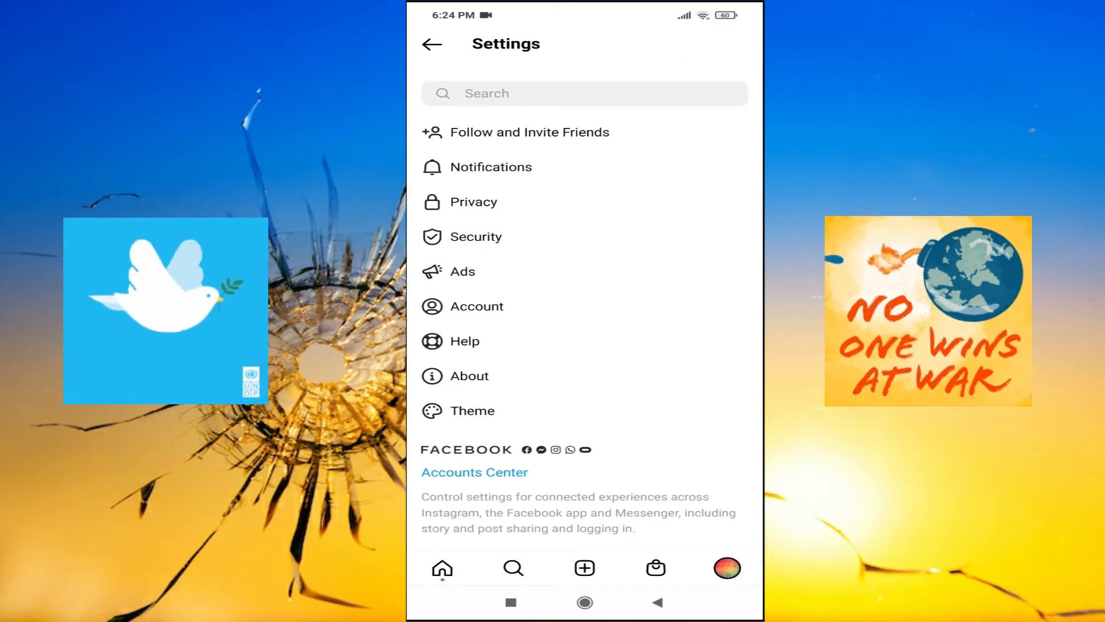
scroll("down", 3)
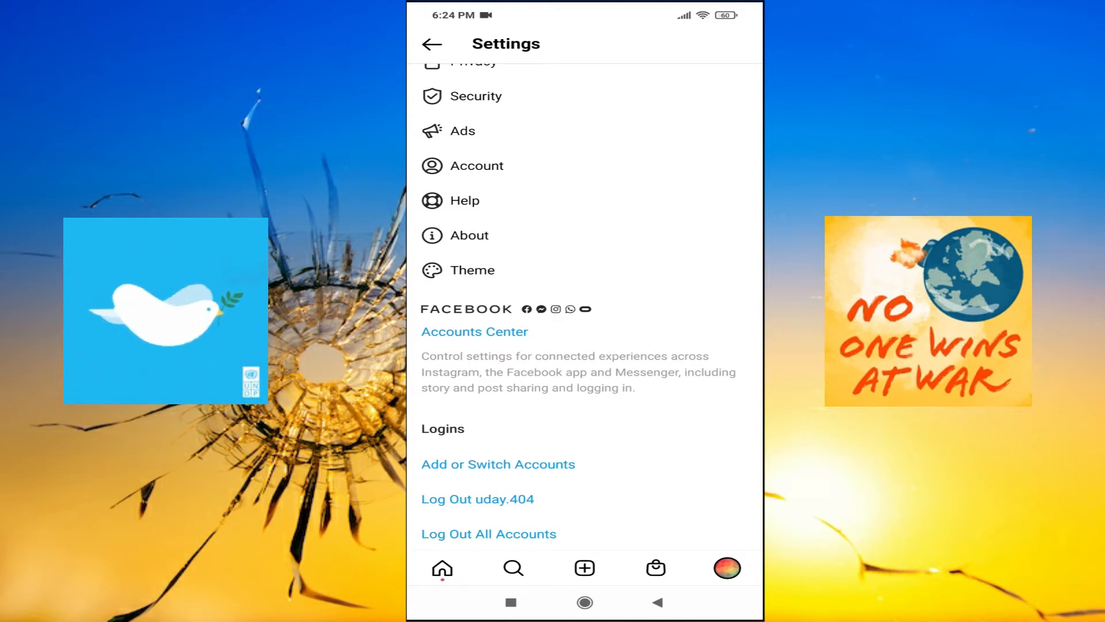
left_click(497, 464)
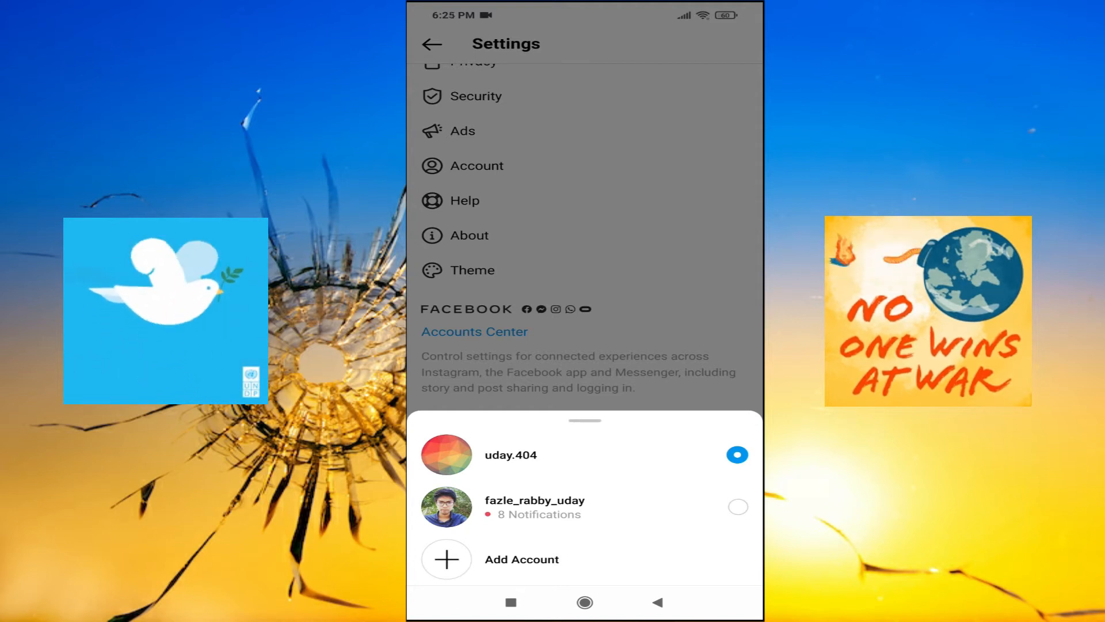
Choose Add Account and then Create New Account to begin a fresh signup
left_click(520, 560)
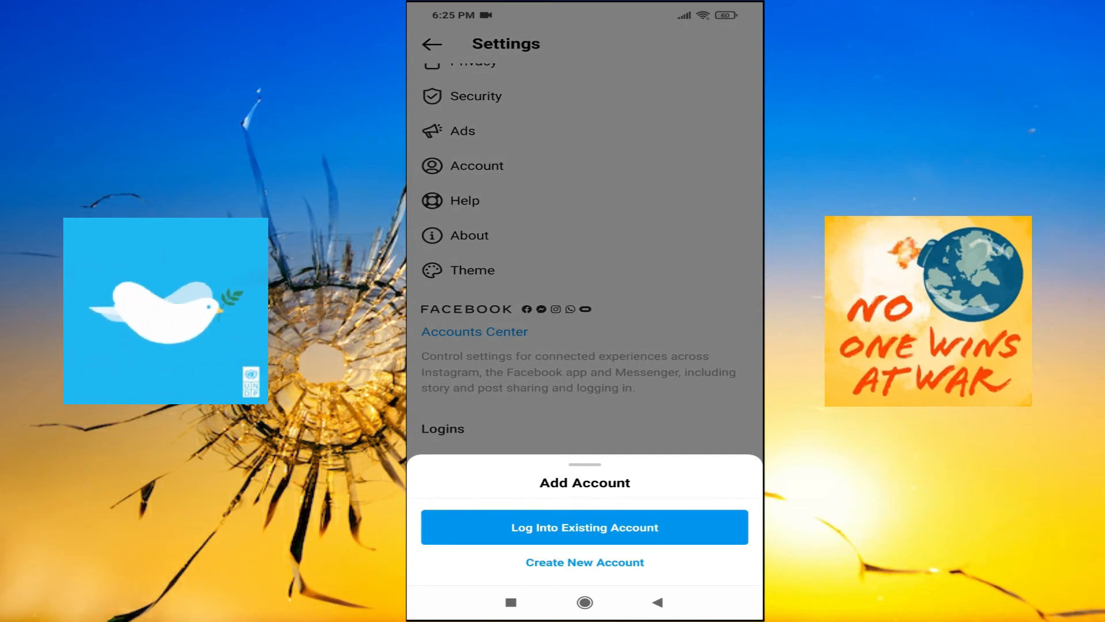
left_click(585, 526)
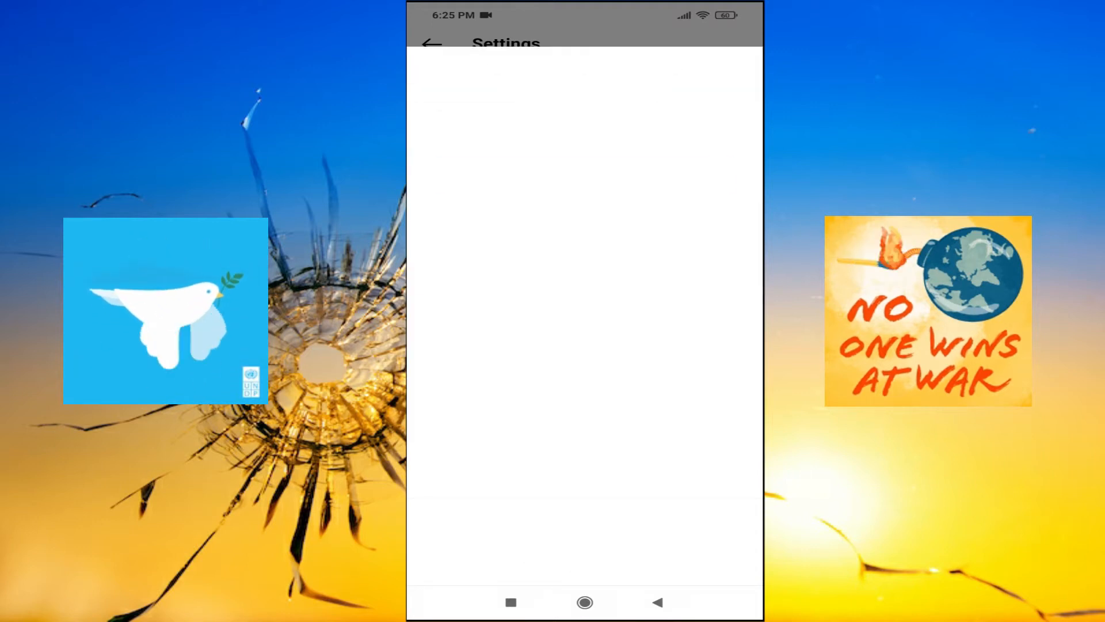
left_click(584, 120)
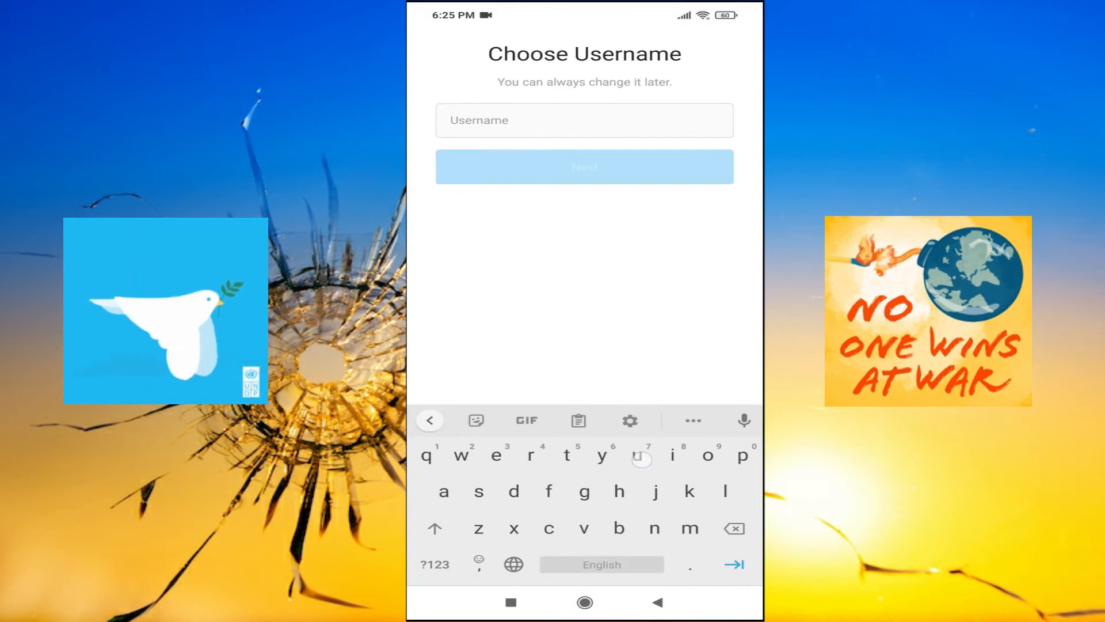
type("uday123668")
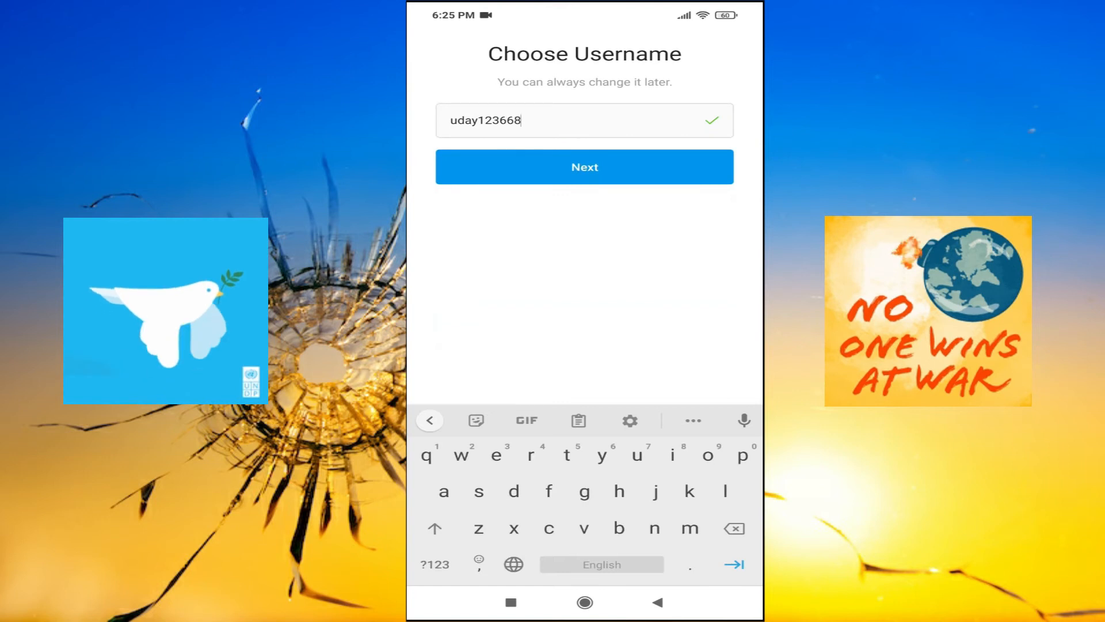
left_click(584, 166)
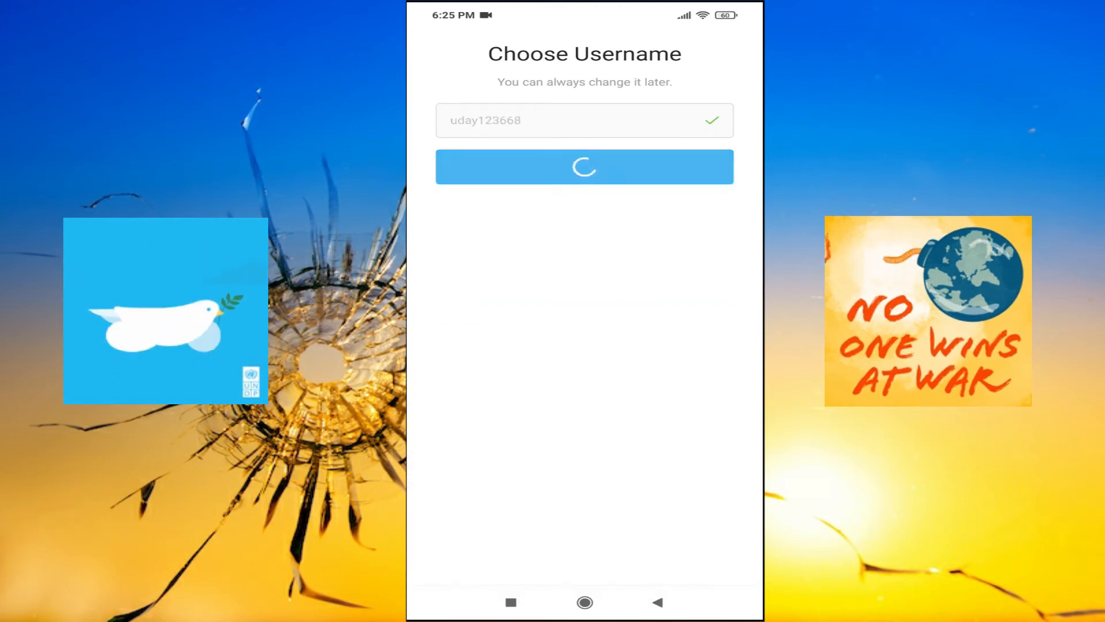
left_click(584, 167)
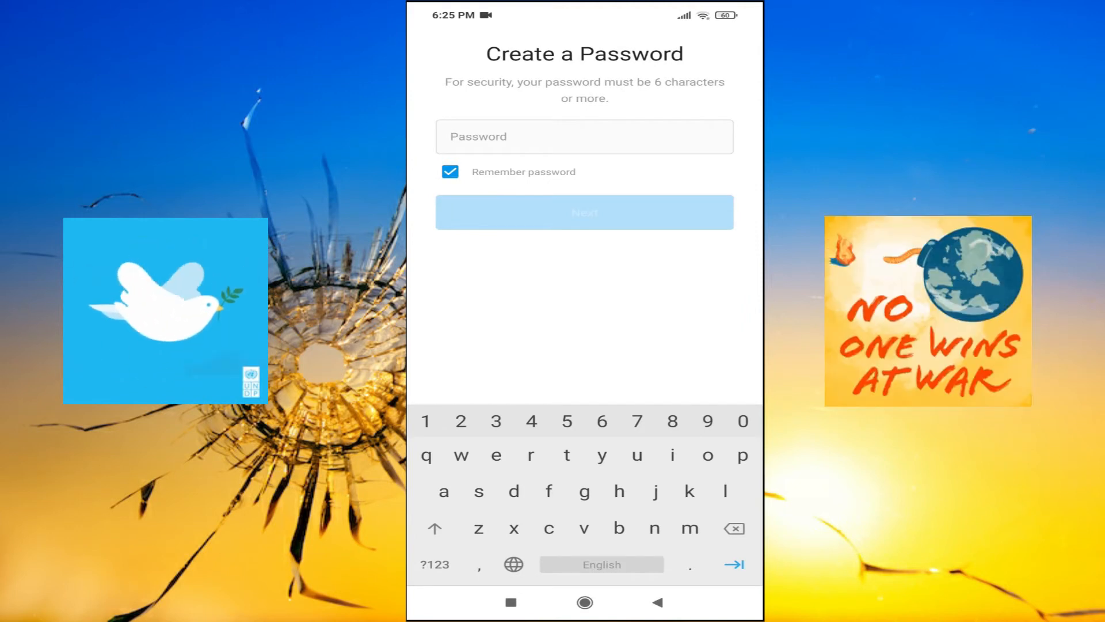
type("password")
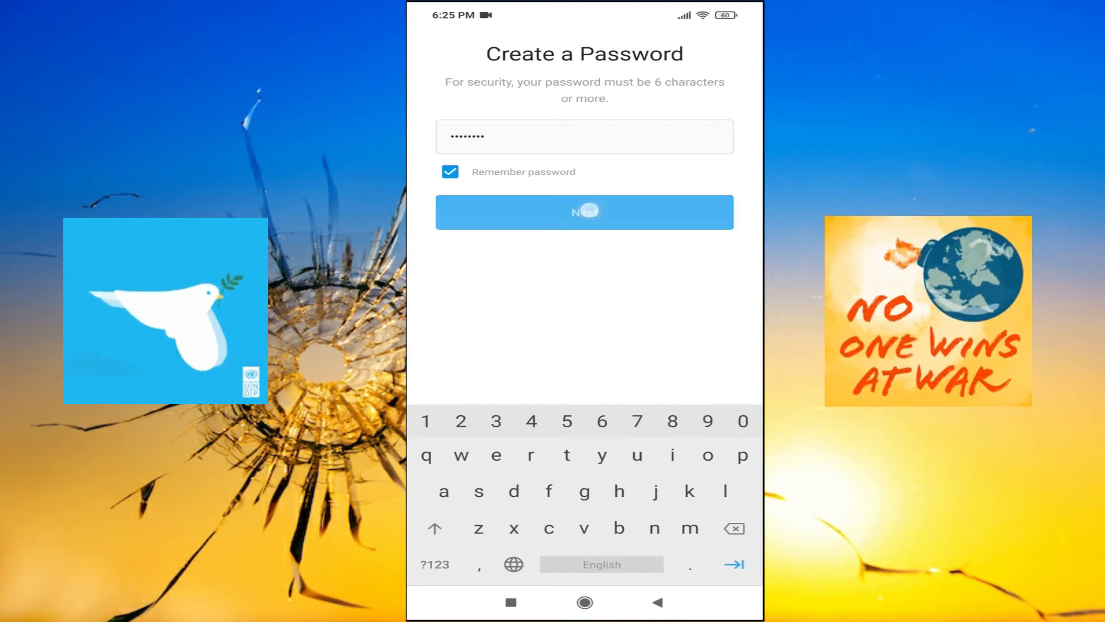
left_click(584, 212)
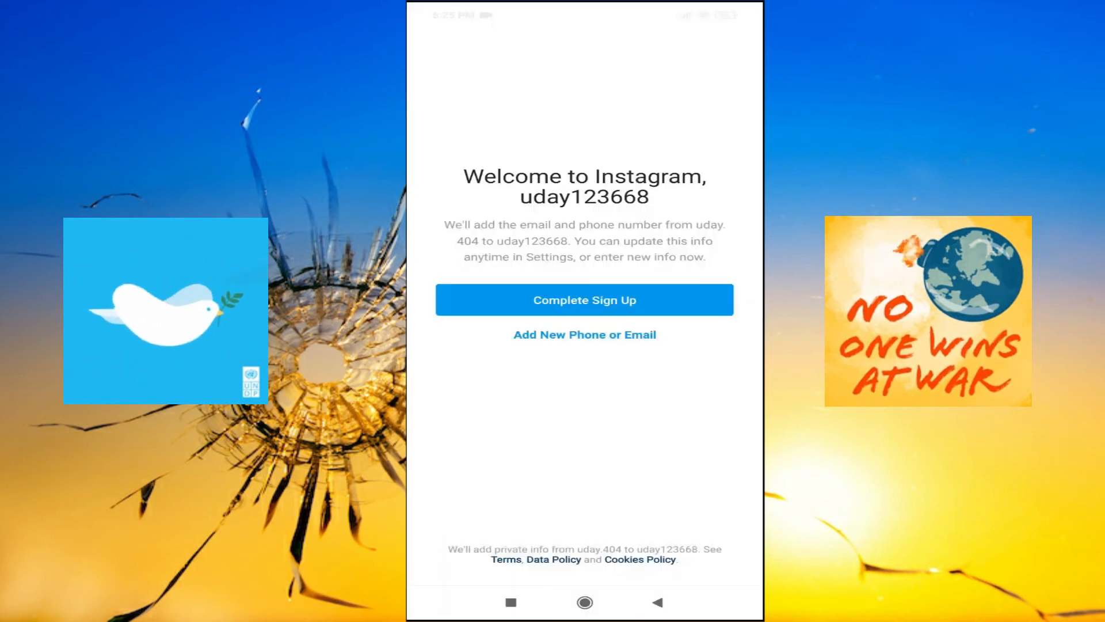
Complete signup, skip and confirm skipping Facebook friends, and show the uday123668 profile
left_click(584, 300)
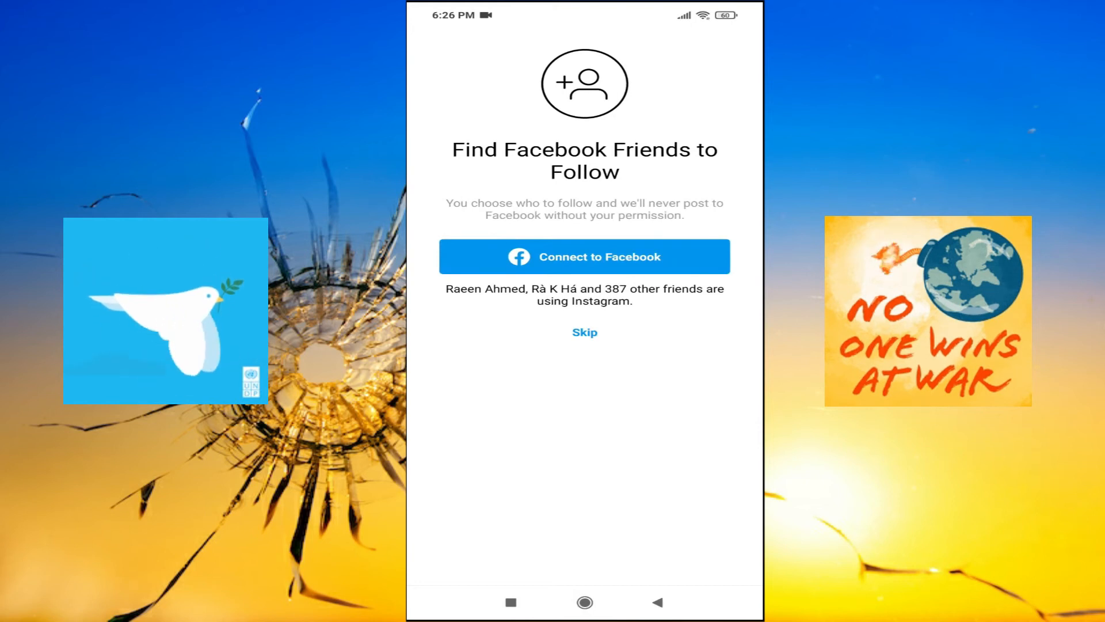
left_click(584, 331)
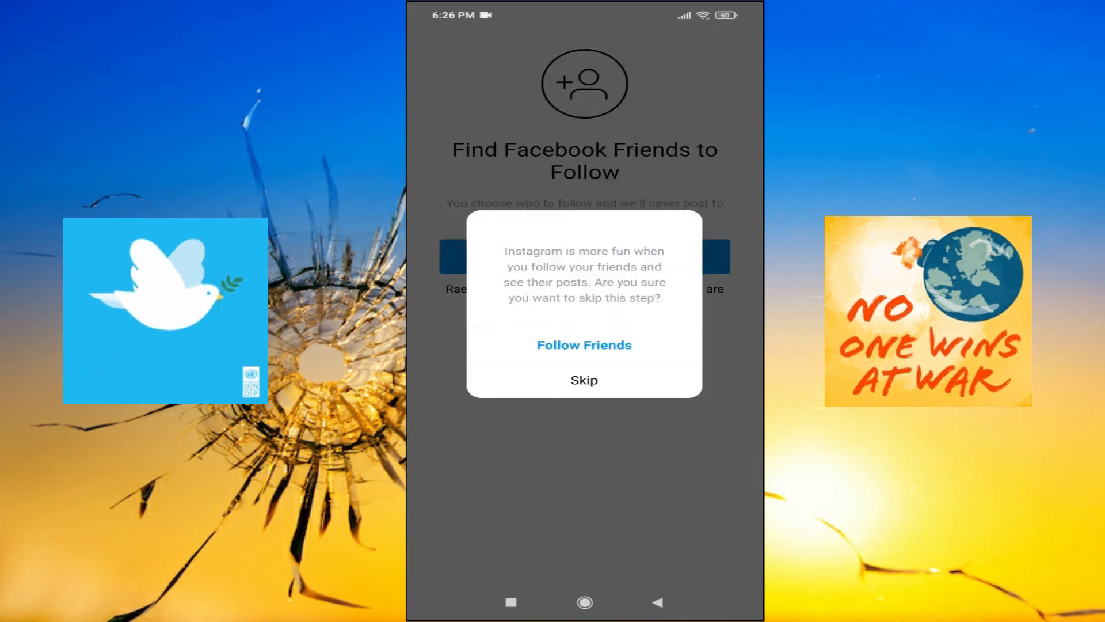
left_click(584, 379)
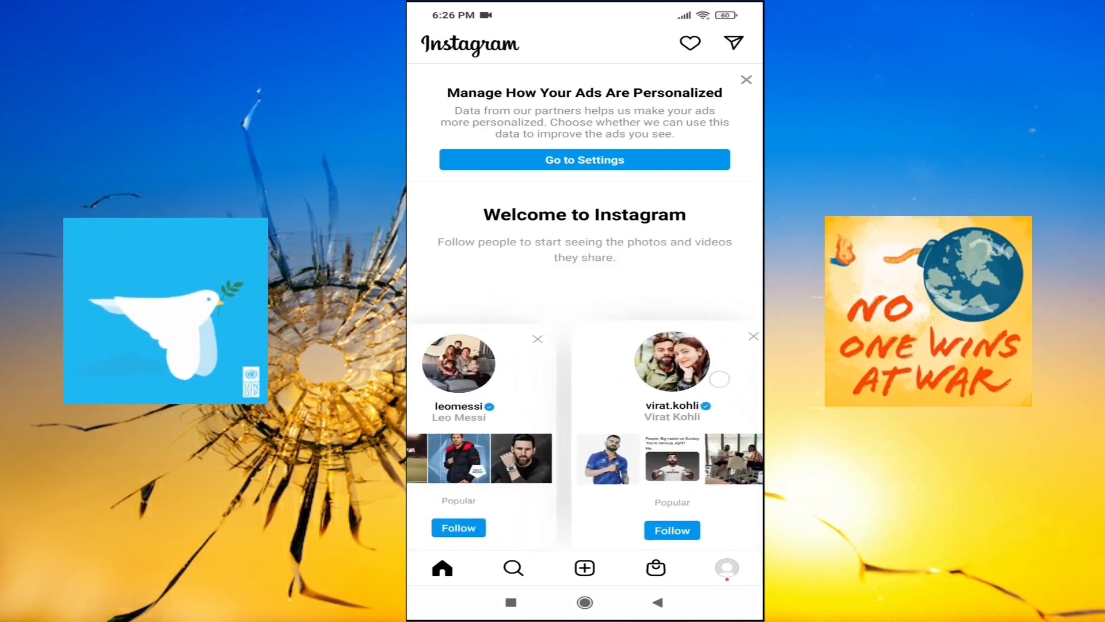
left_click(726, 568)
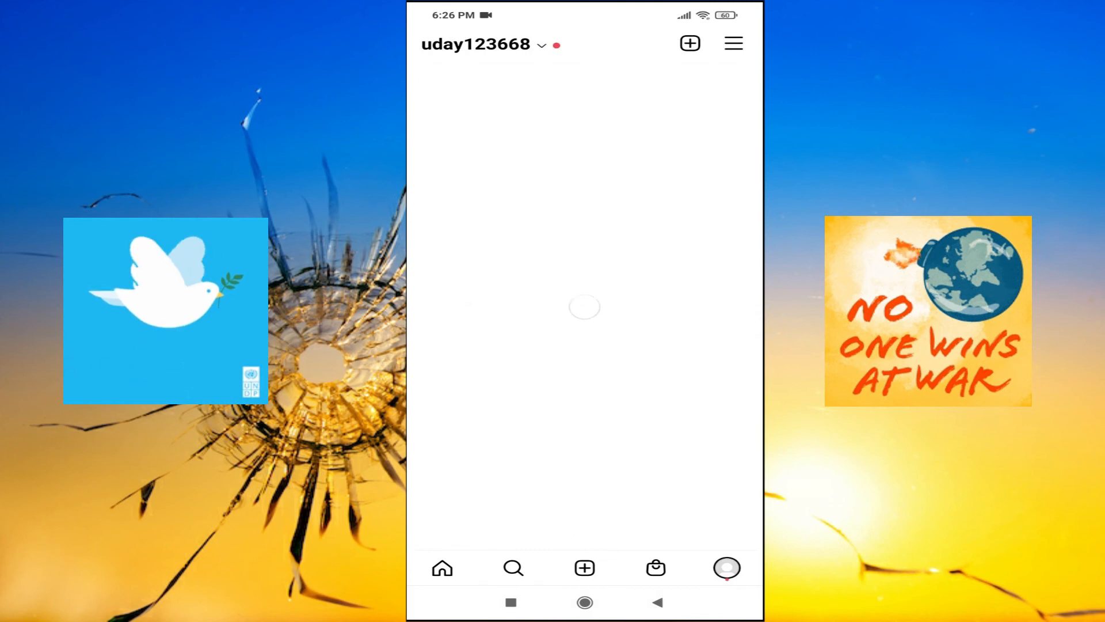